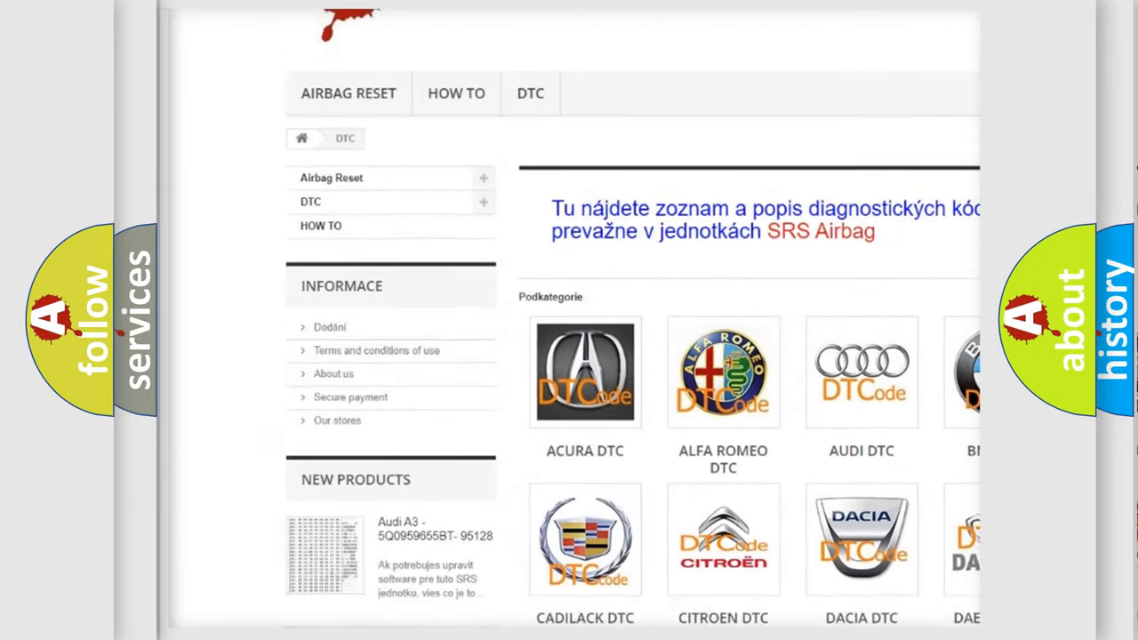
pyautogui.scroll(-3)
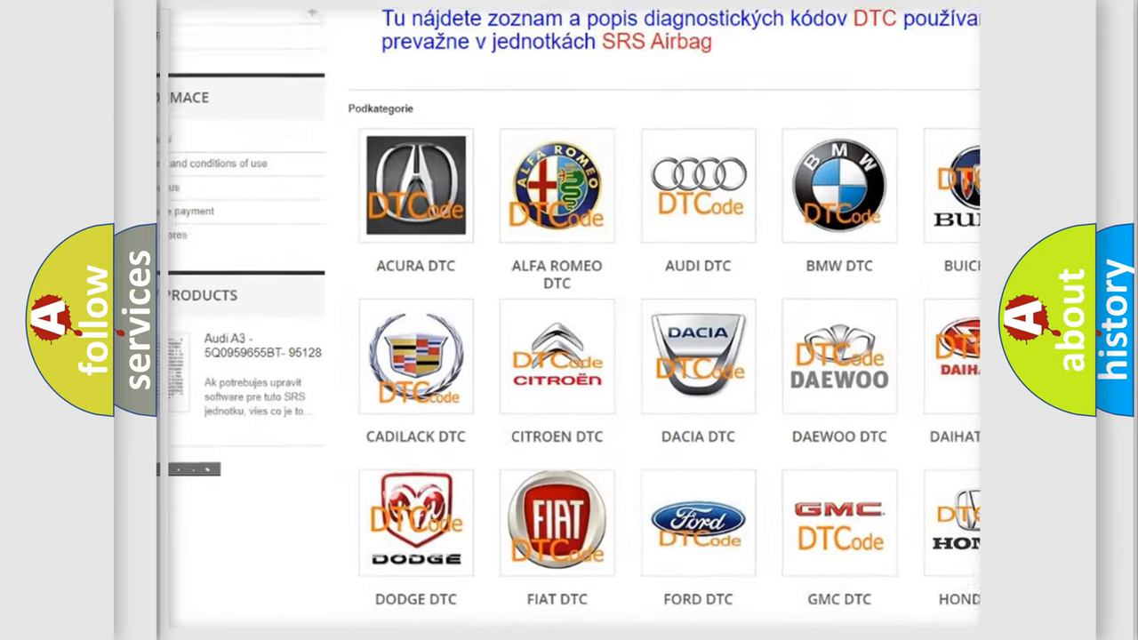
pyautogui.scroll(-3)
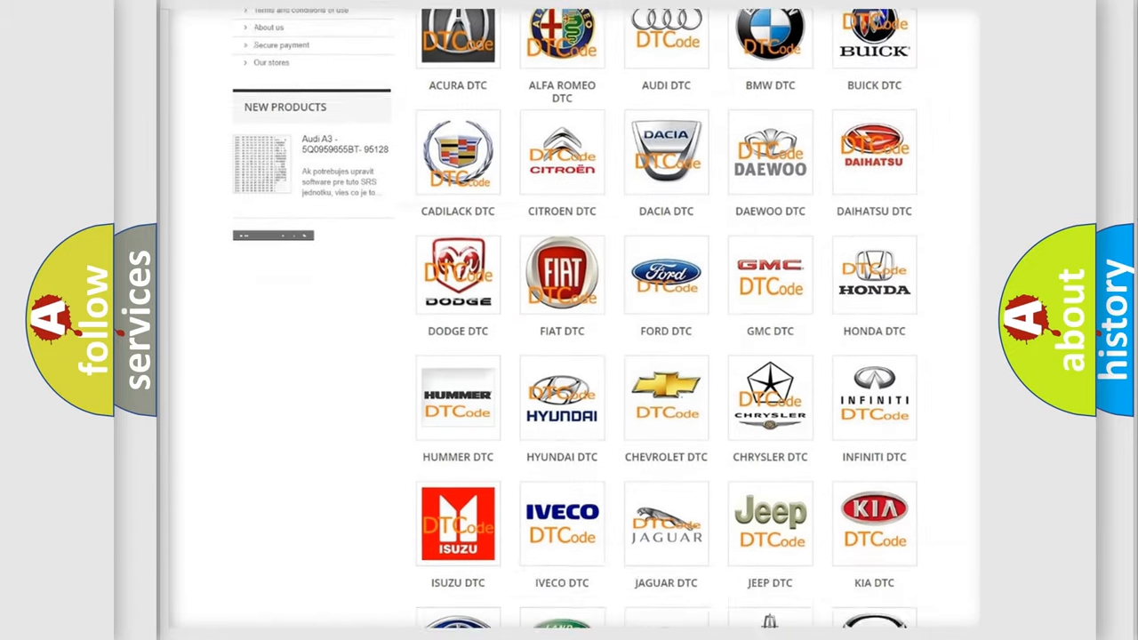
pyautogui.scroll(-3)
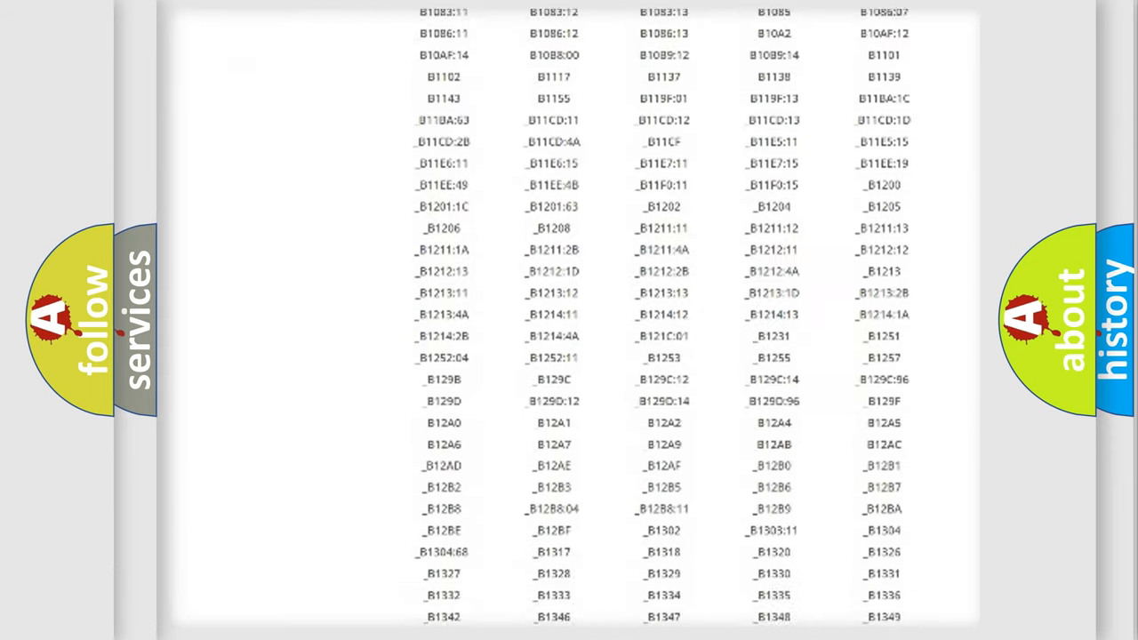
pyautogui.scroll(-3)
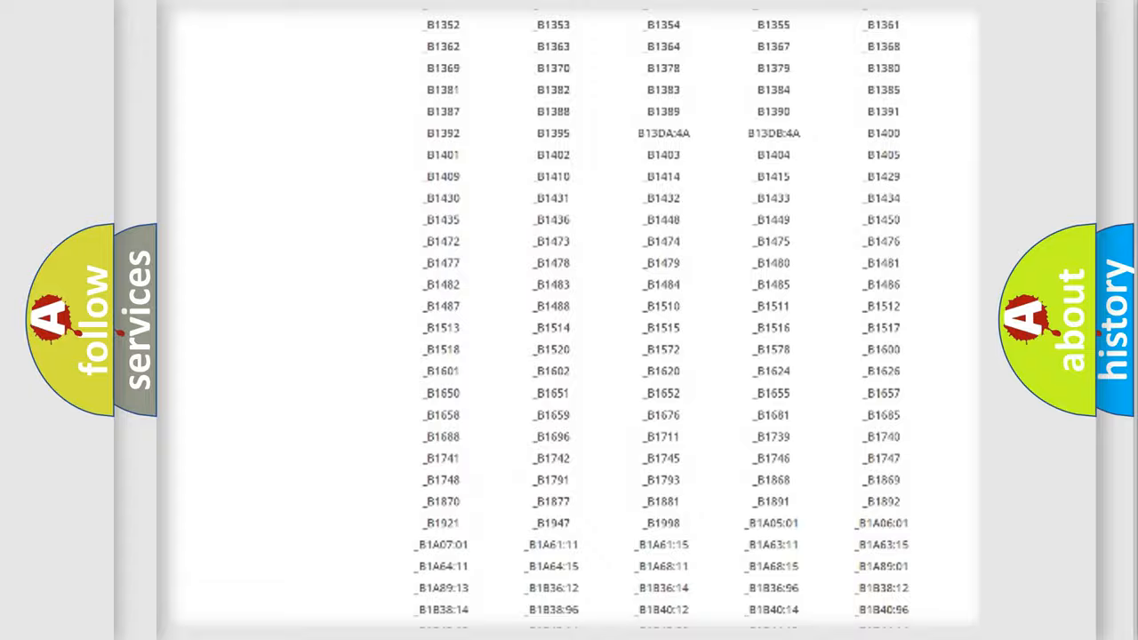